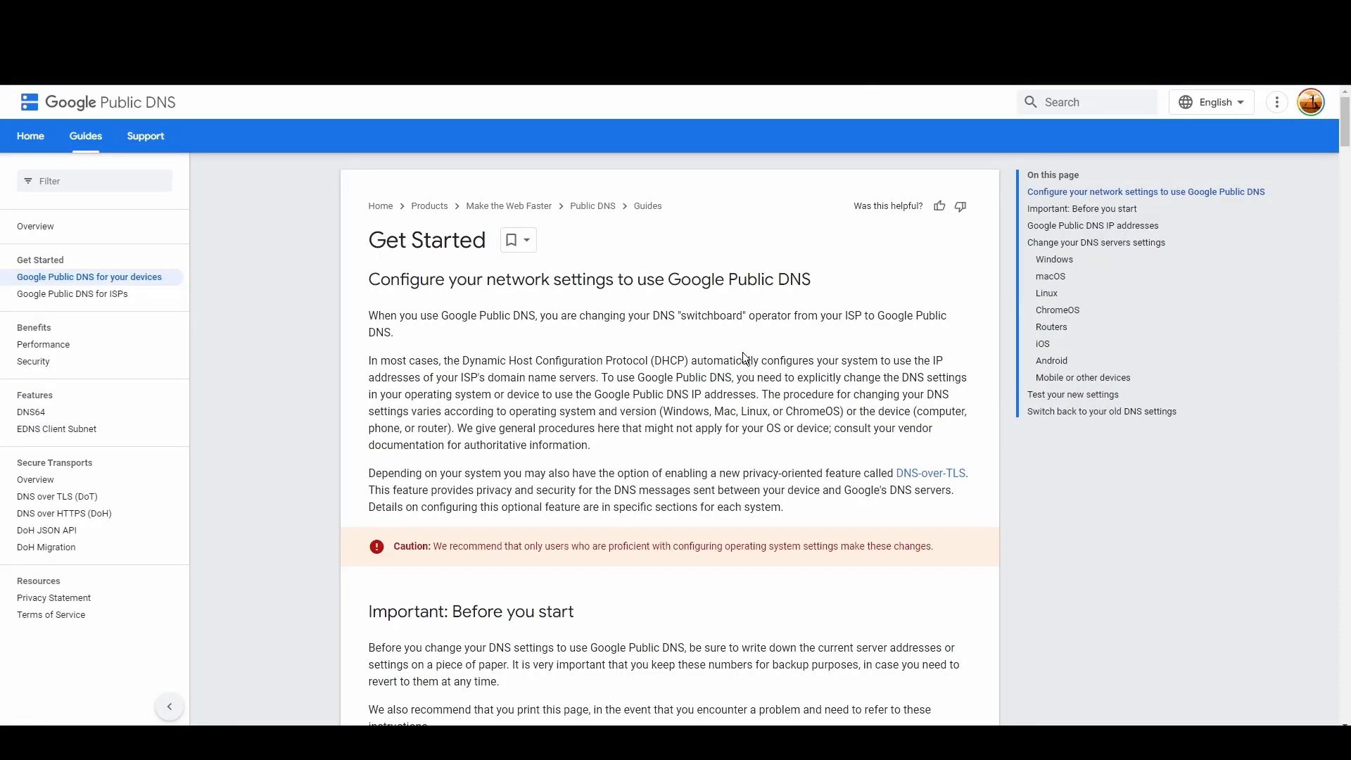
- Scroll to the Google Public DNS IP addresses and select the primary IPv4 address 8.8.8.8
scroll(down, 3)
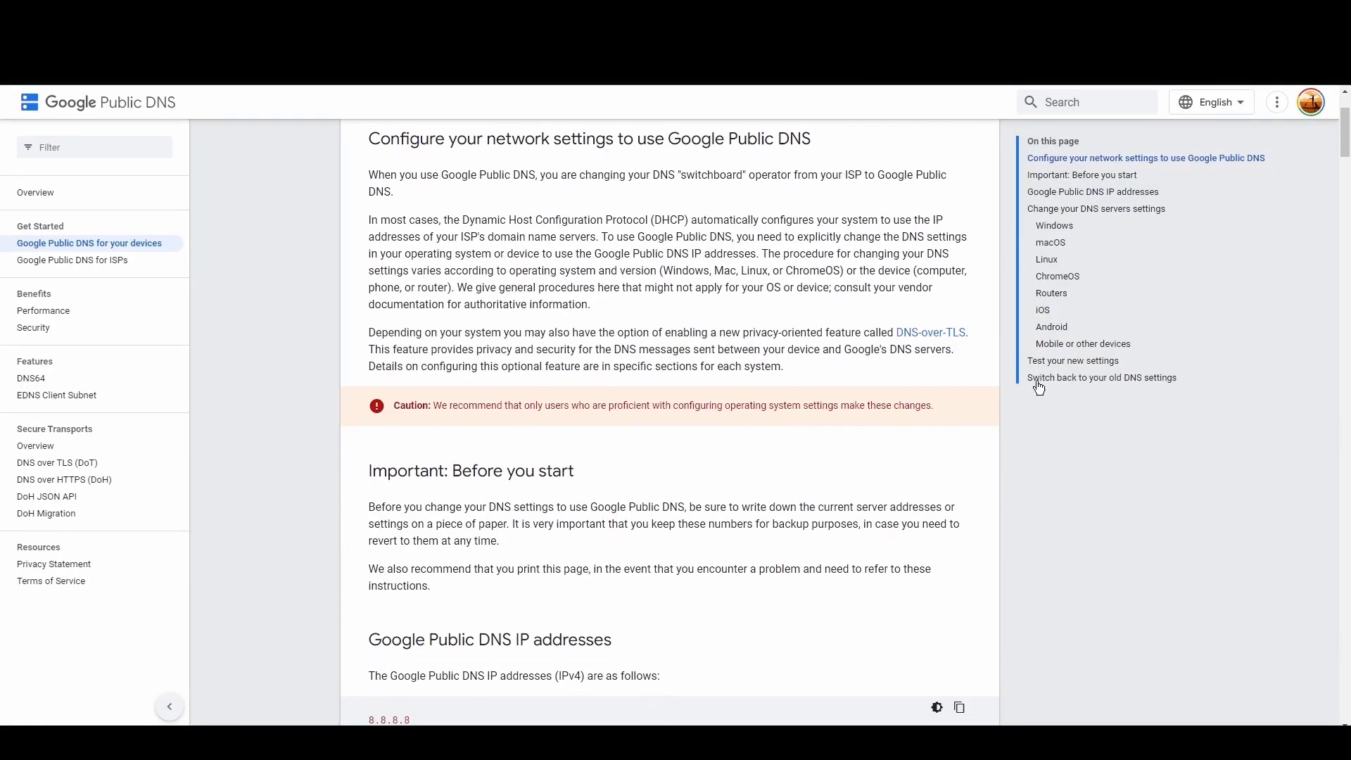
scroll(down, 3)
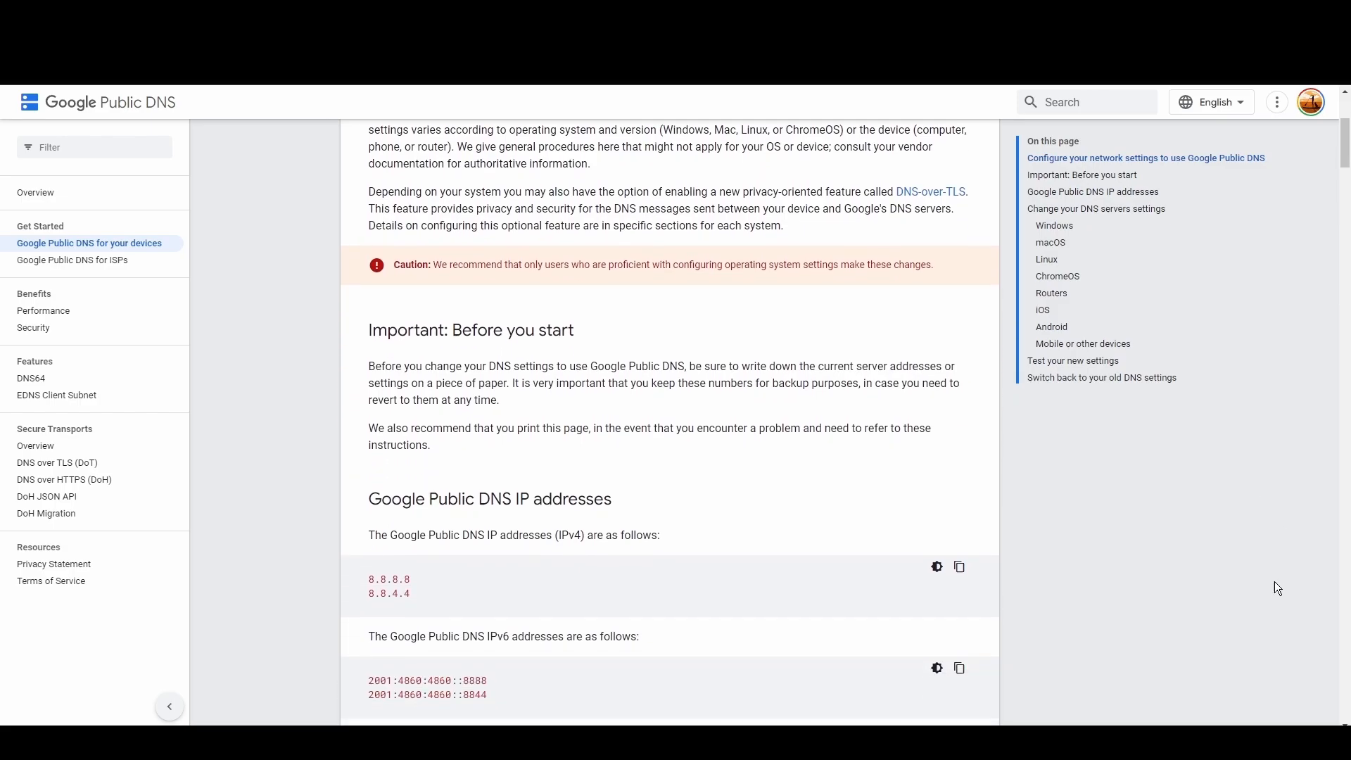
scroll(down, 3)
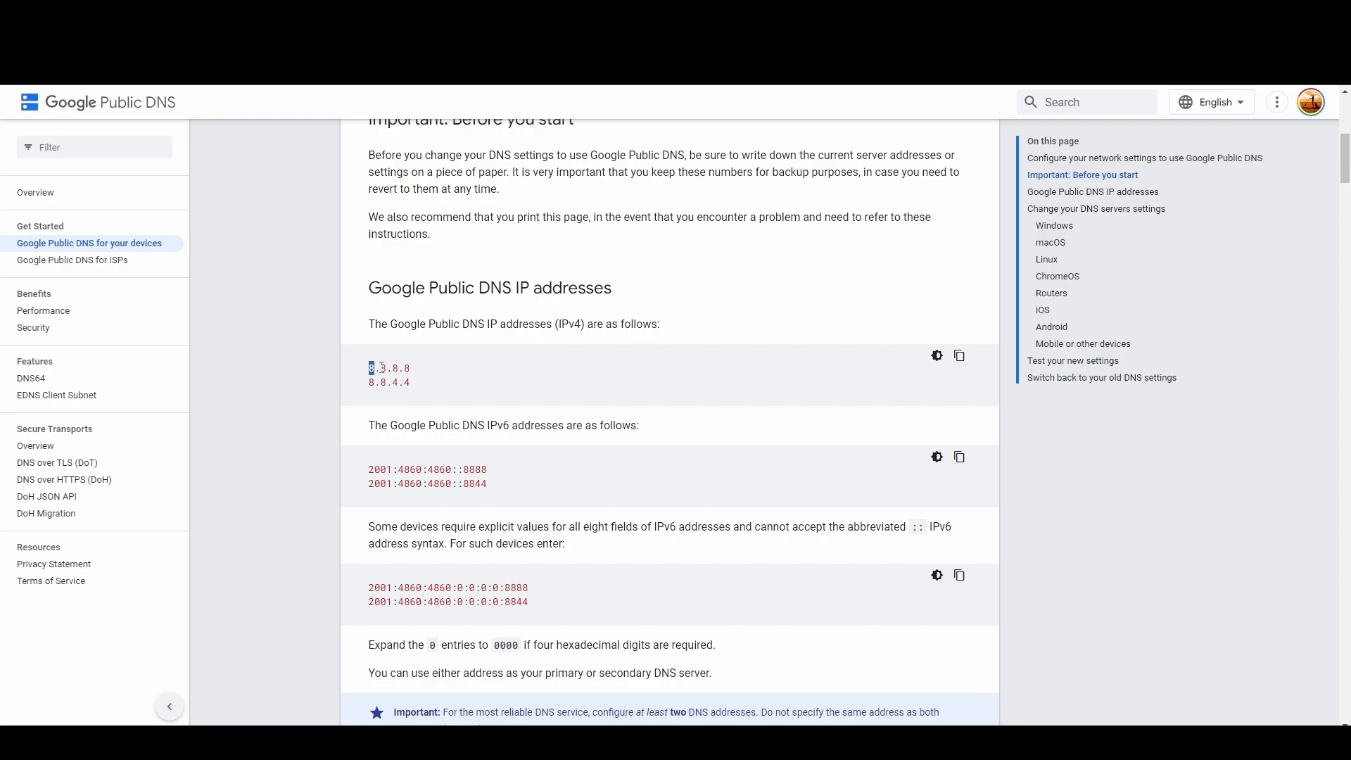
double_click(388, 367)
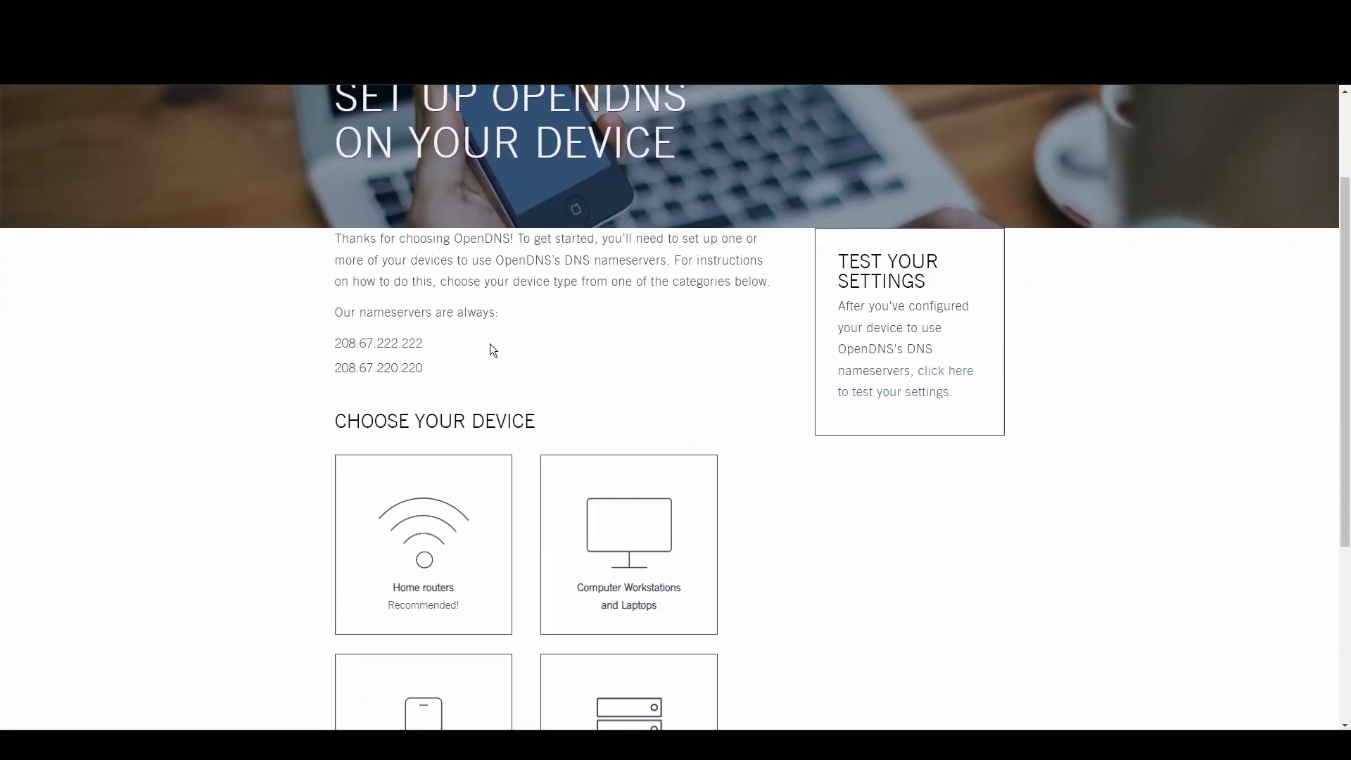
double_click(377, 343)
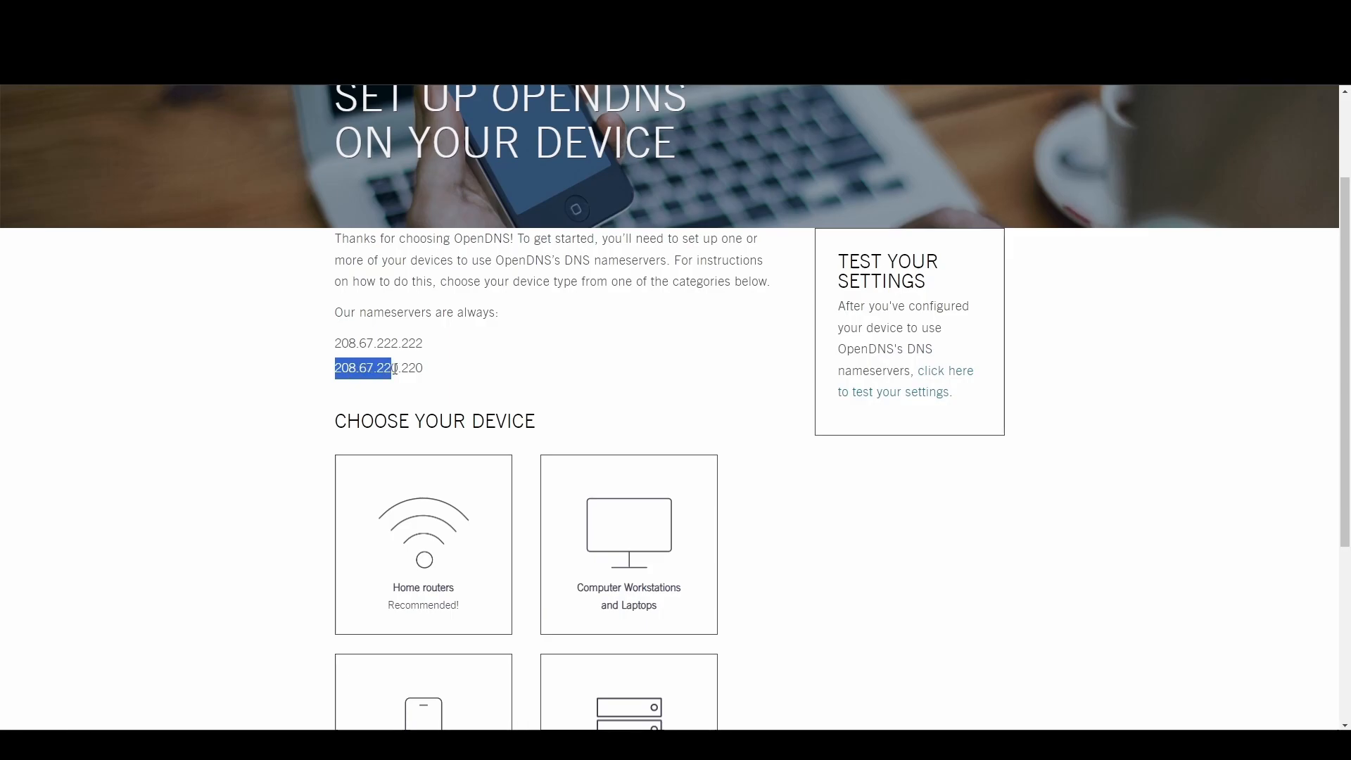
mouse_move(774, 367)
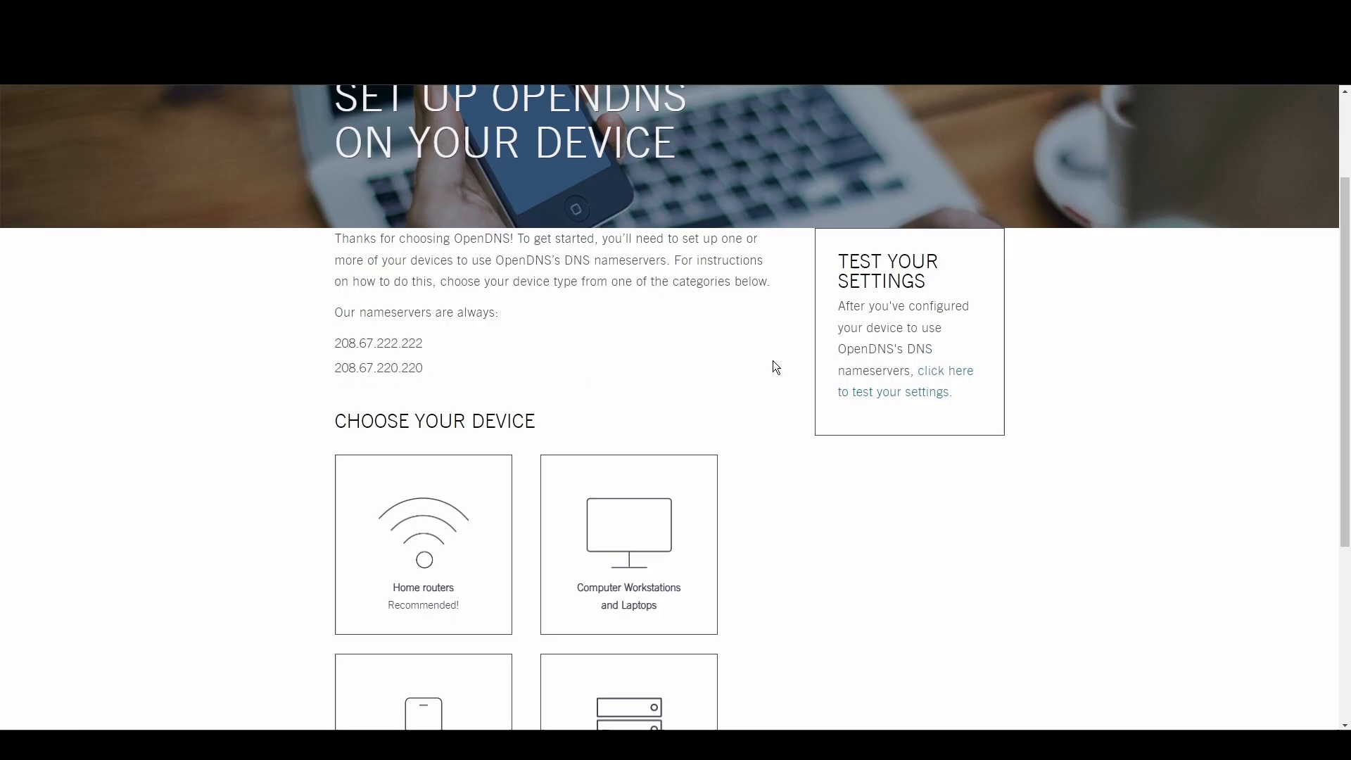
- Run the OpenDNS settings test, which reports 'You aren't using OpenDNS yet'
click(944, 370)
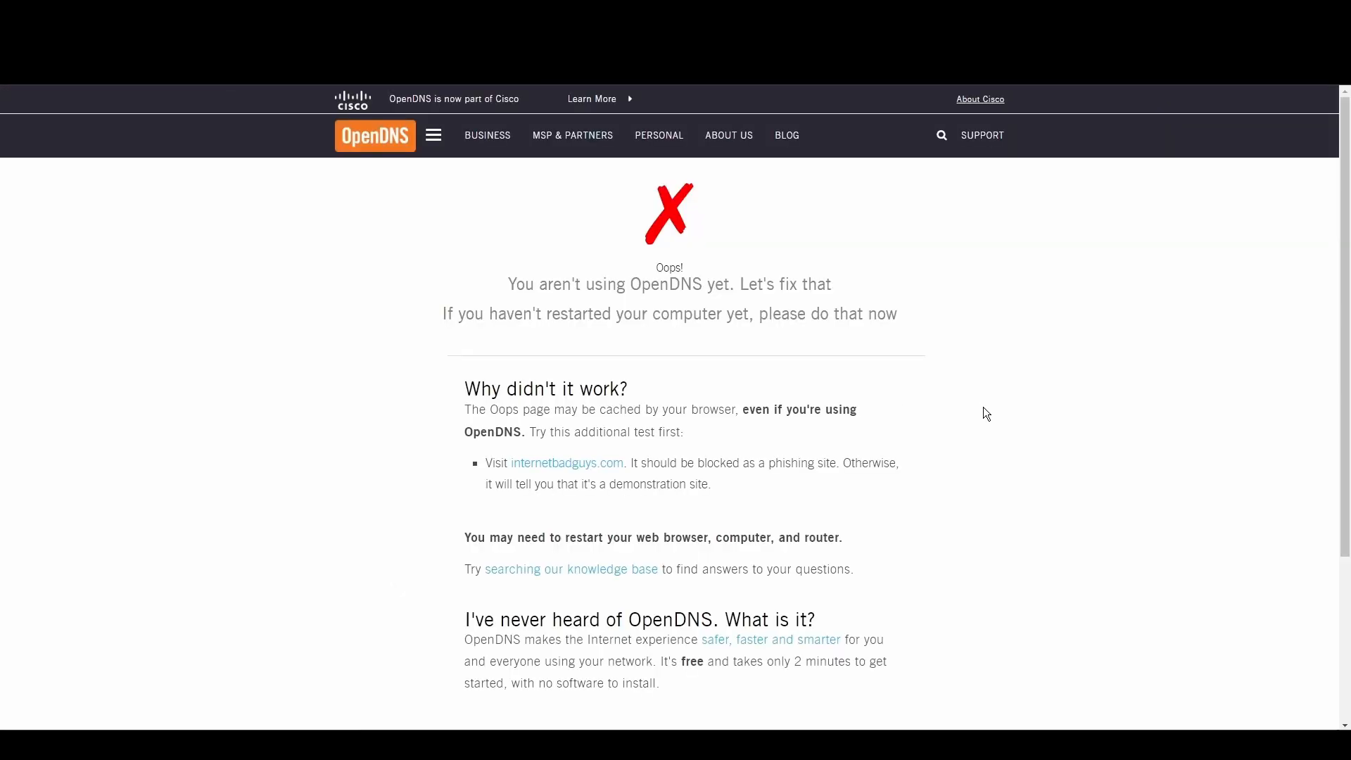
scroll(down, 3)
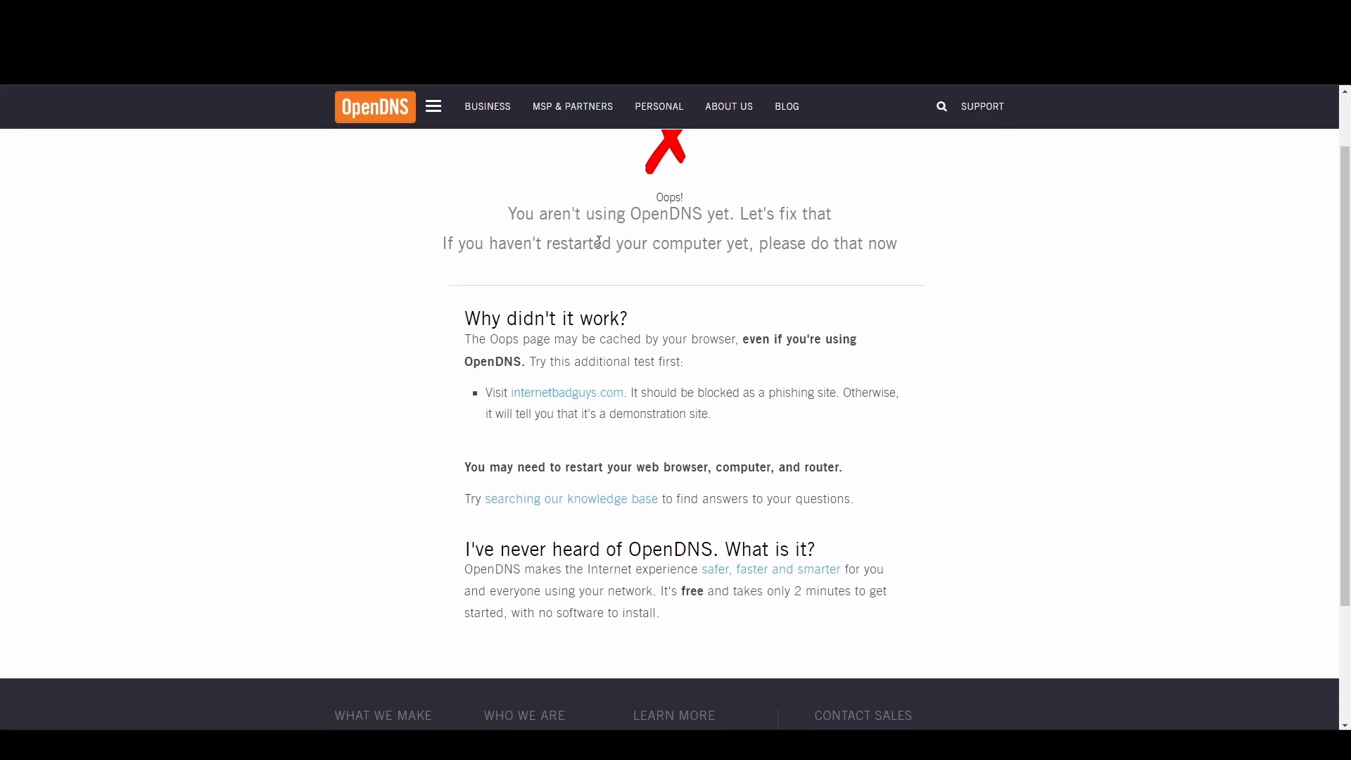